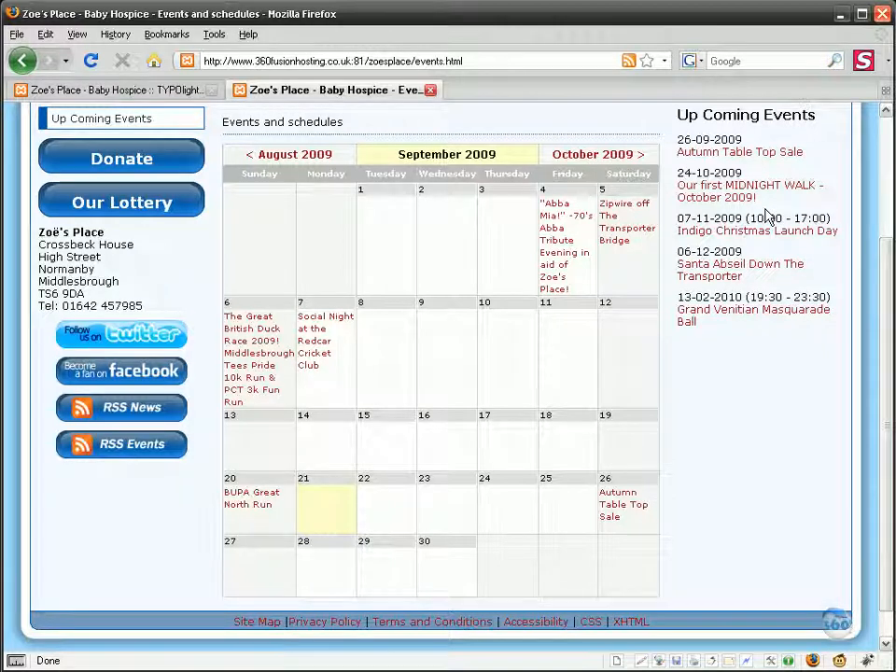
mouse_move(734, 454)
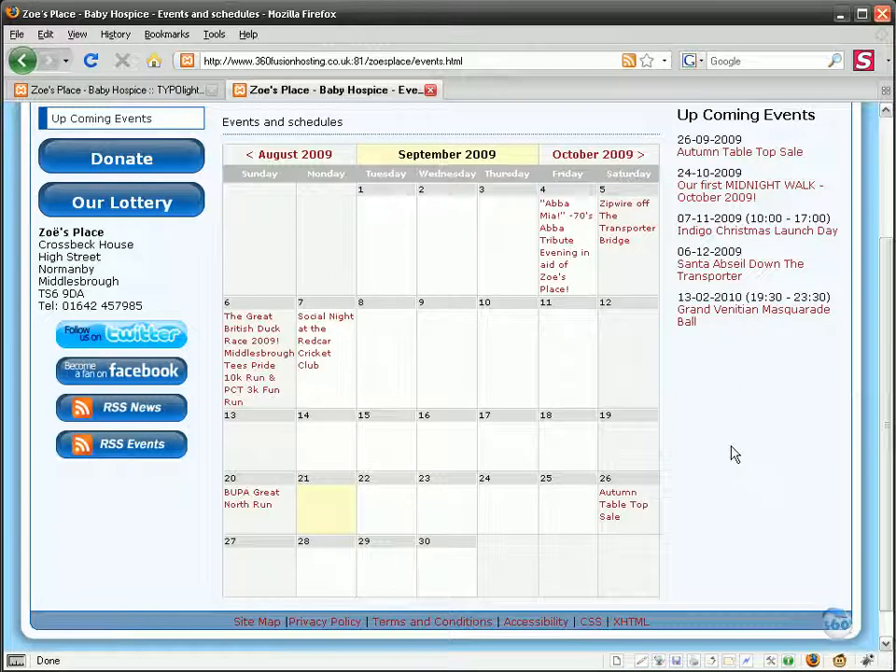
mouse_move(250, 497)
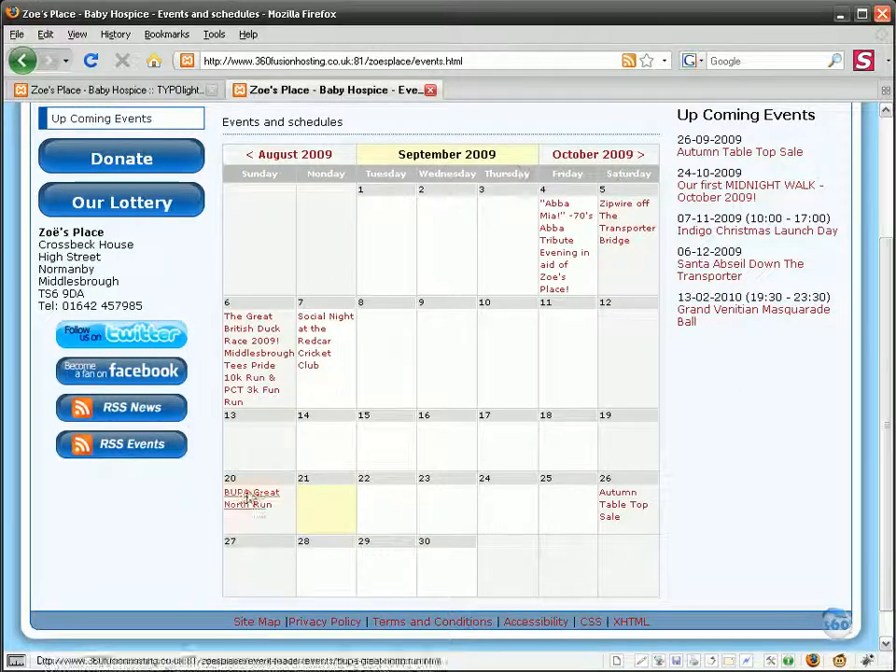
mouse_move(258, 359)
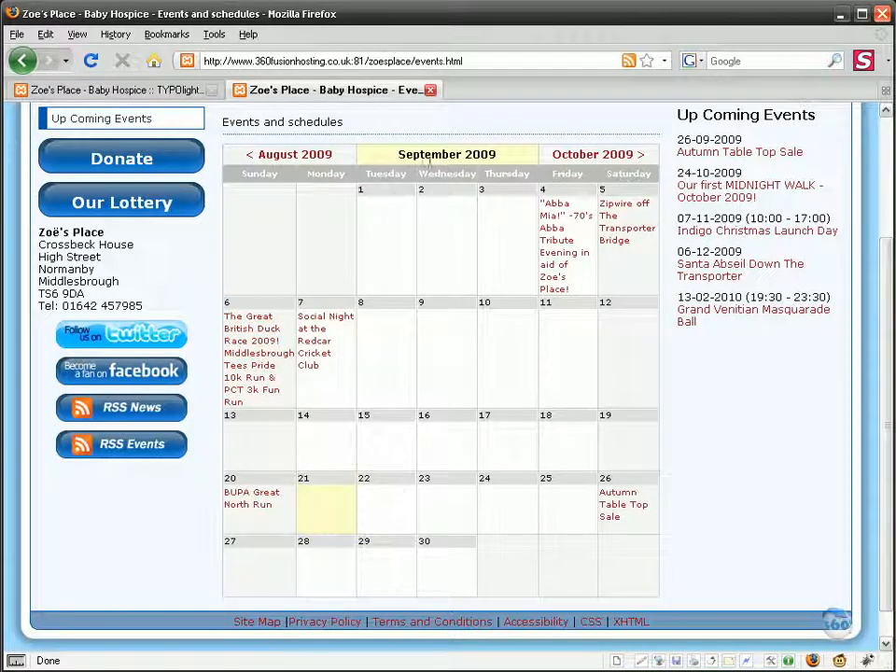
mouse_move(733, 122)
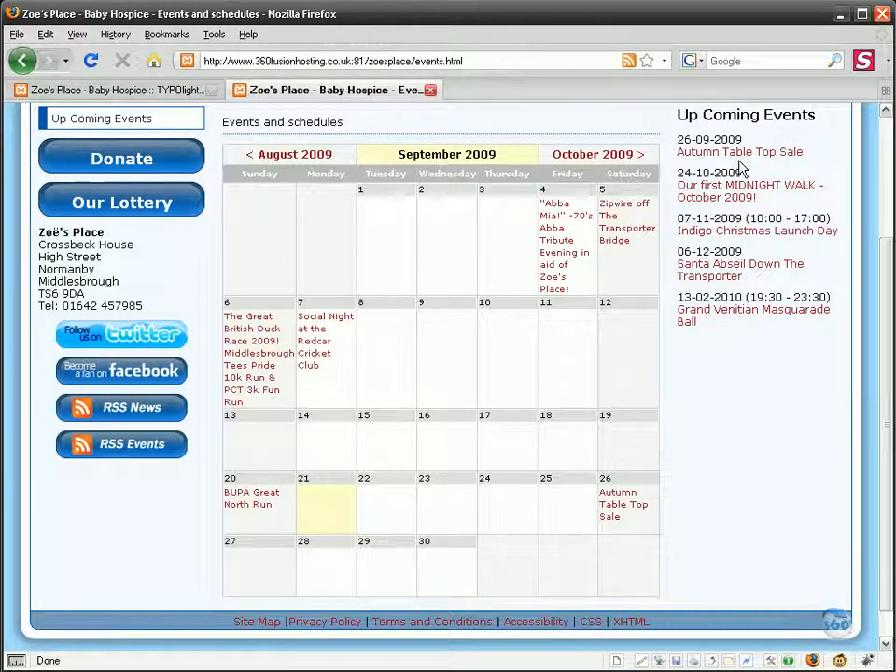
mouse_move(112, 89)
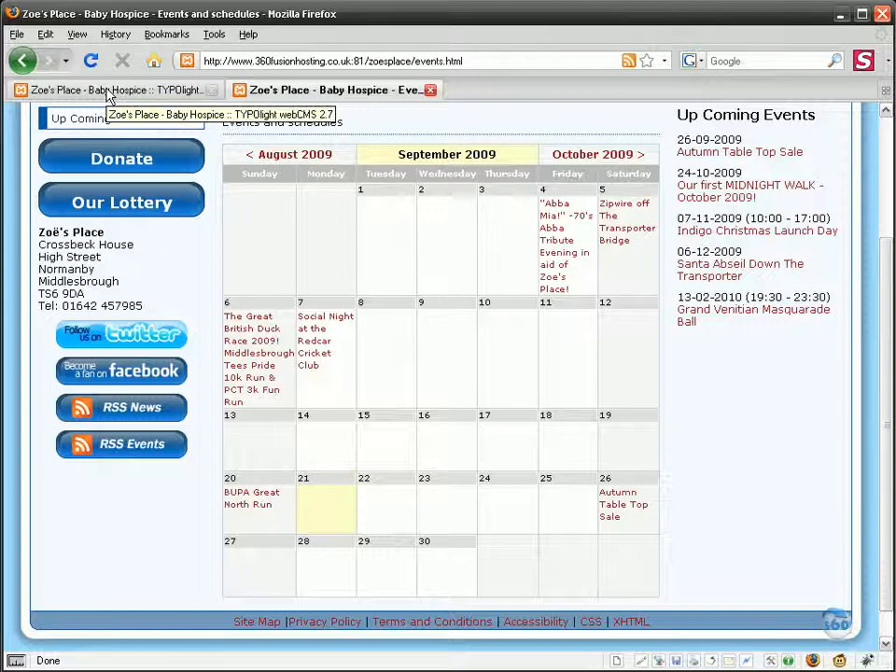
- Open the Events module and the Upcoming Events calendar's list of existing events
click(121, 90)
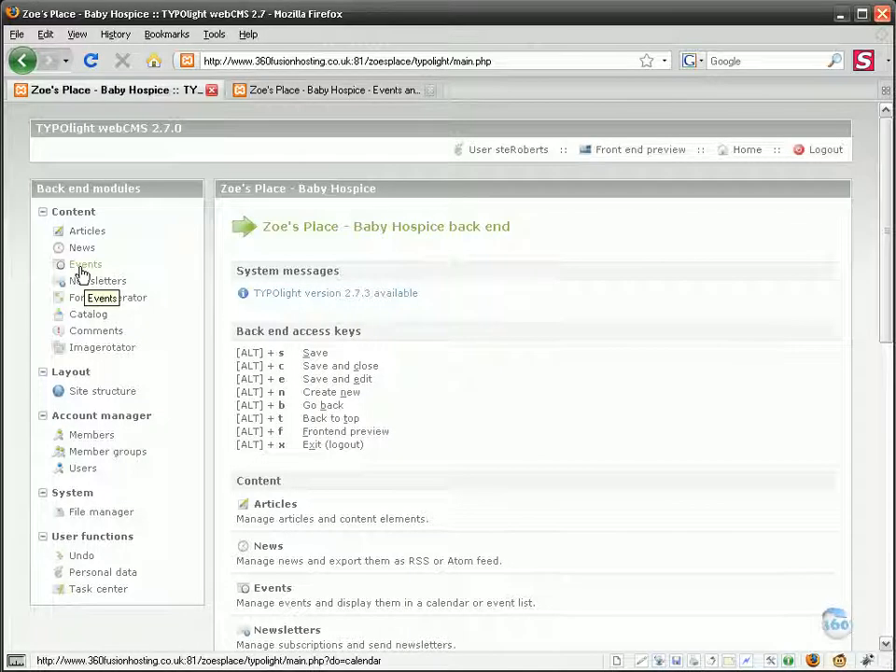
click(85, 264)
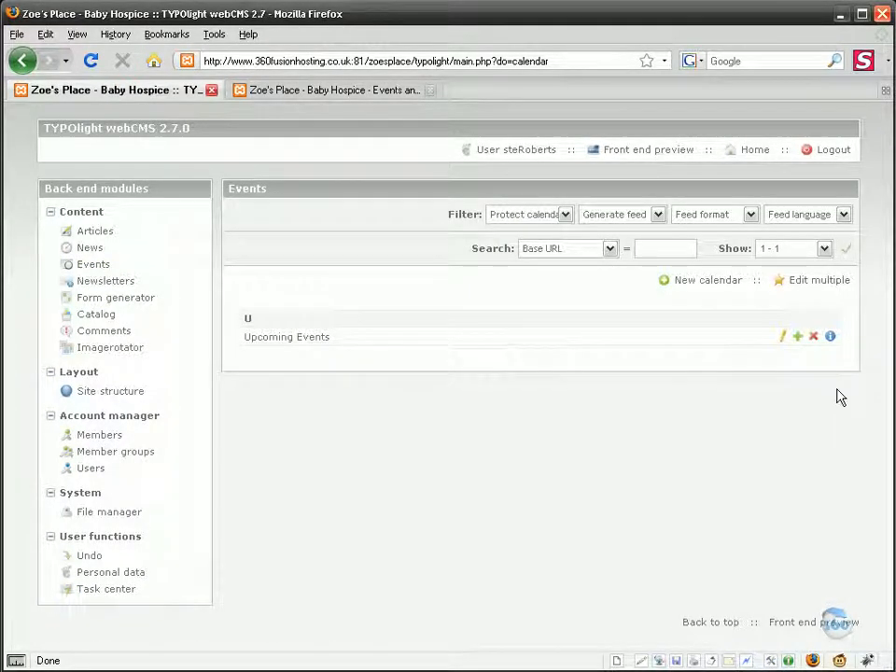
mouse_move(782, 339)
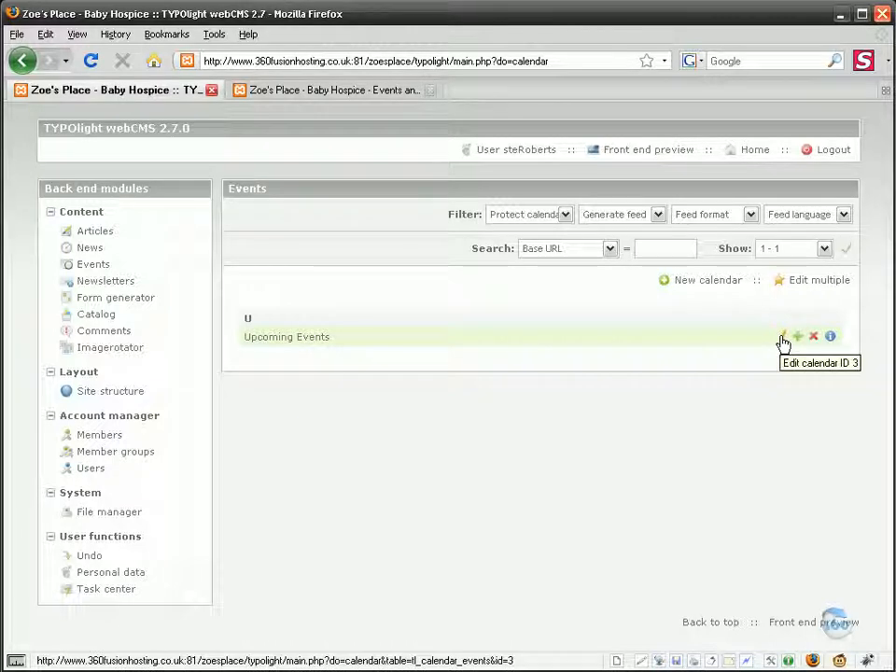
click(784, 336)
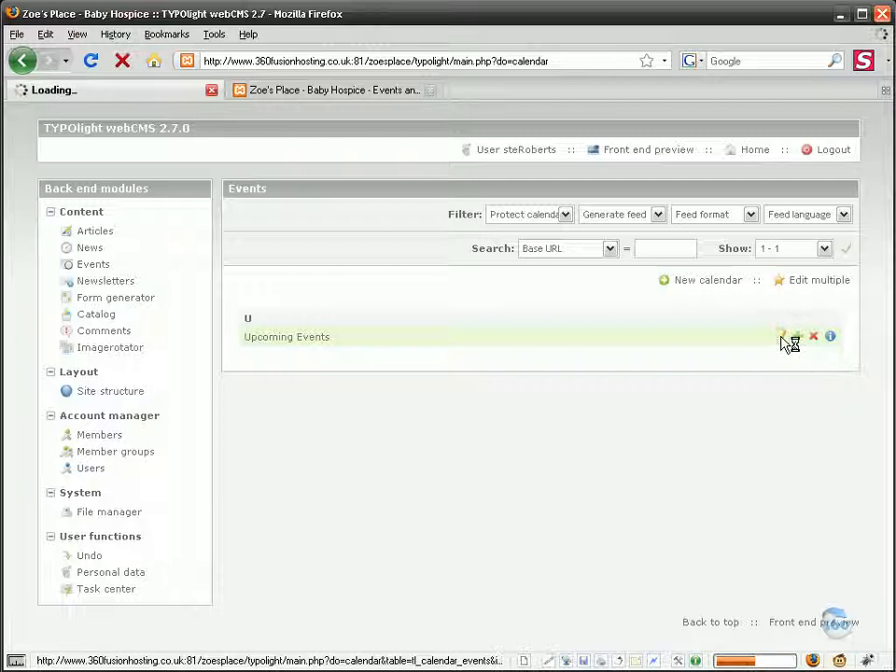
click(792, 336)
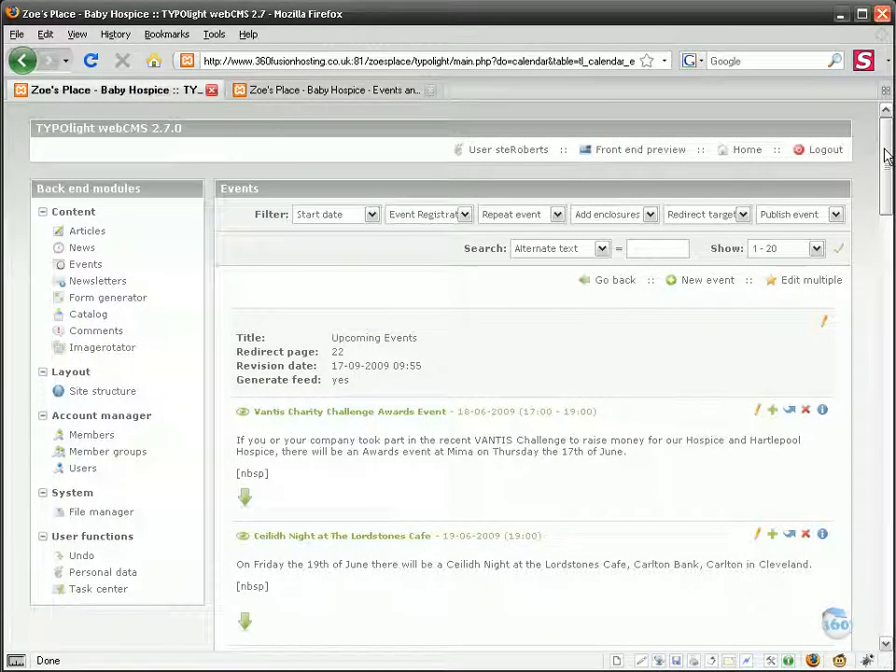
scroll(down, 3)
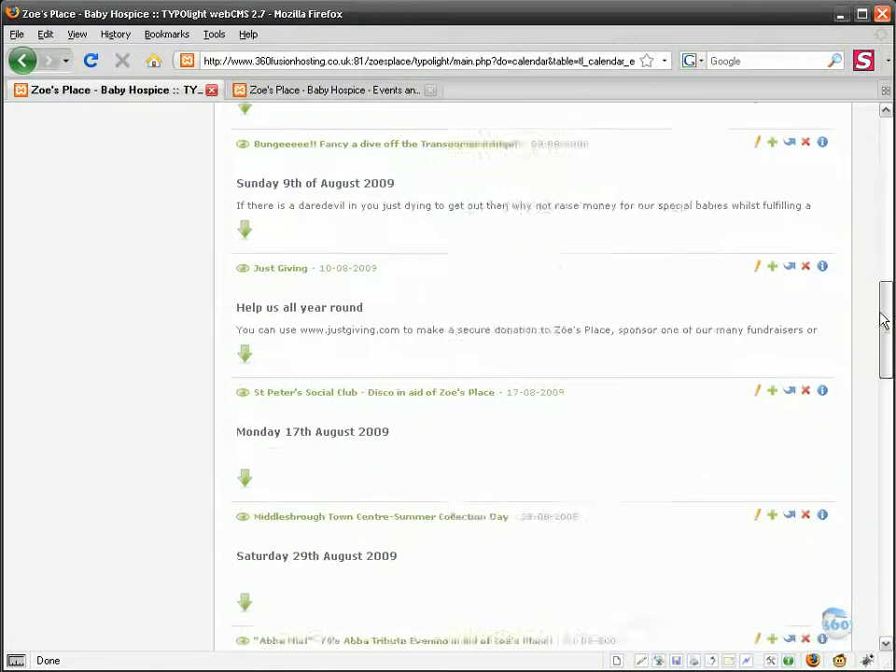
scroll(down, 3)
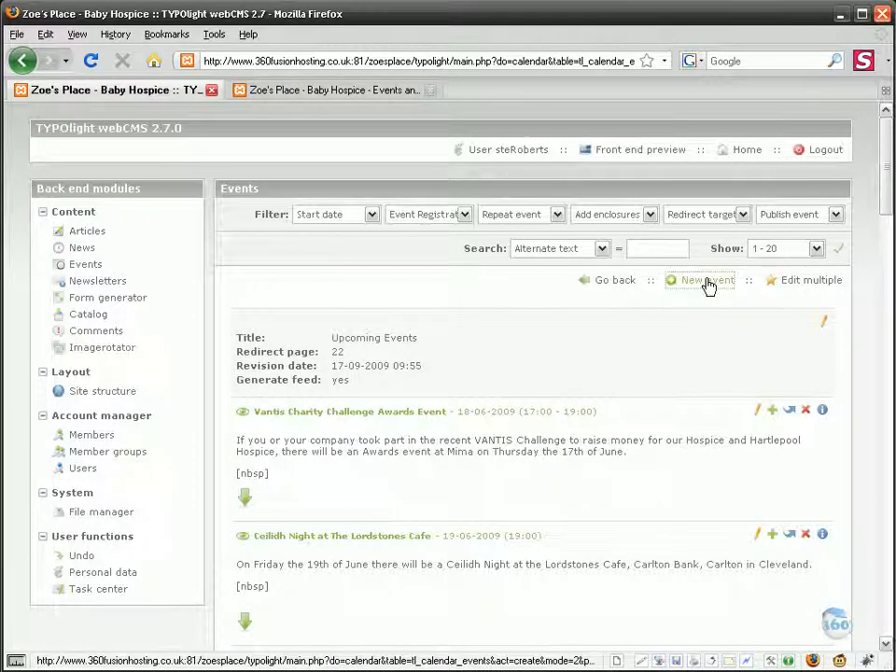
- Create a new event and enter the title 'New Event'
click(699, 280)
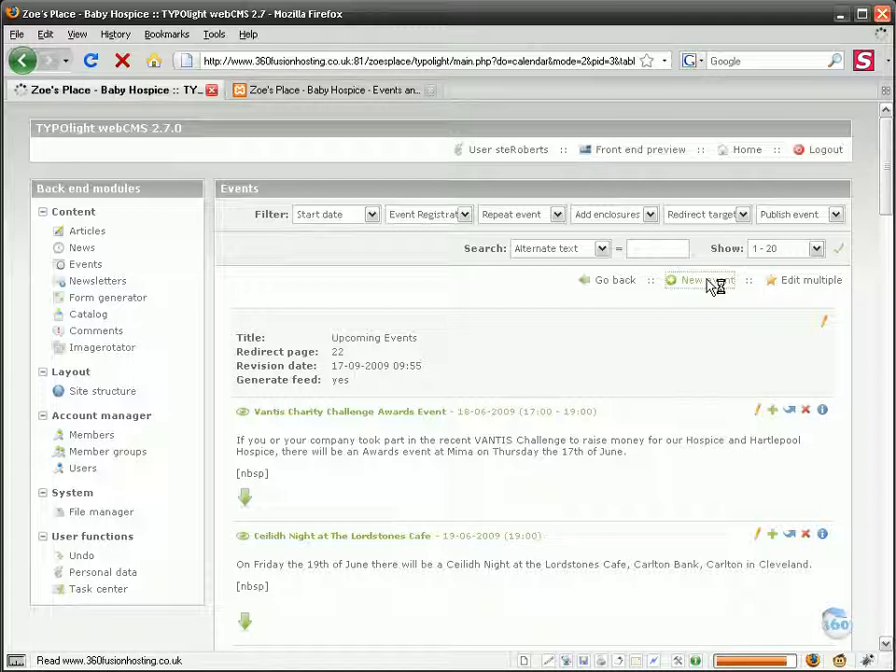
click(700, 280)
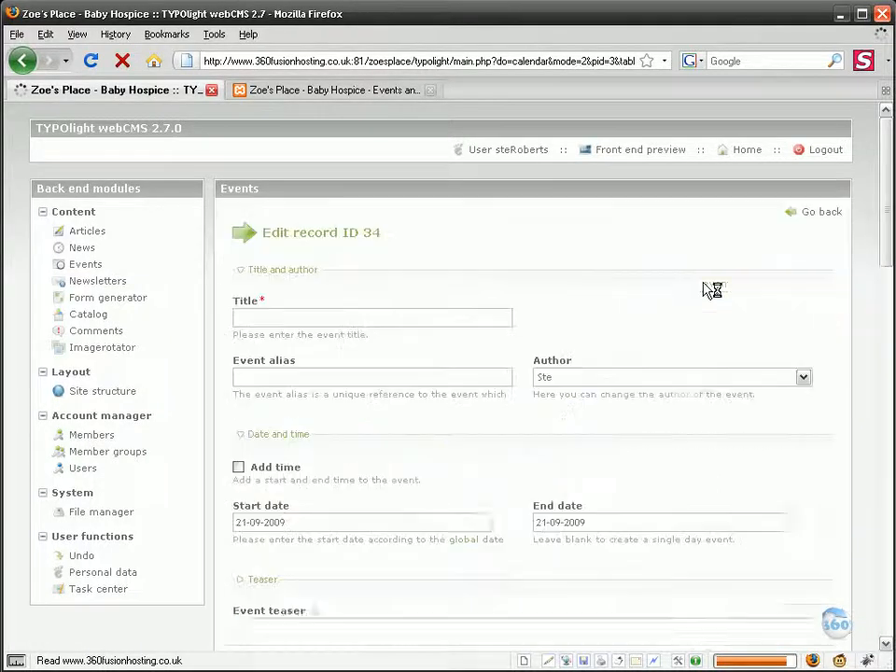
click(372, 318)
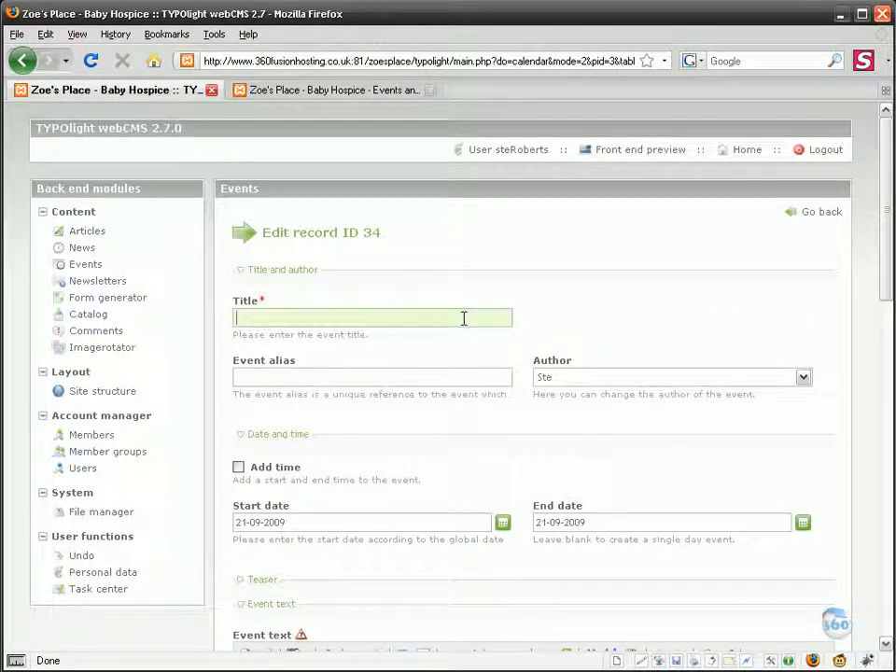
text(New Event)
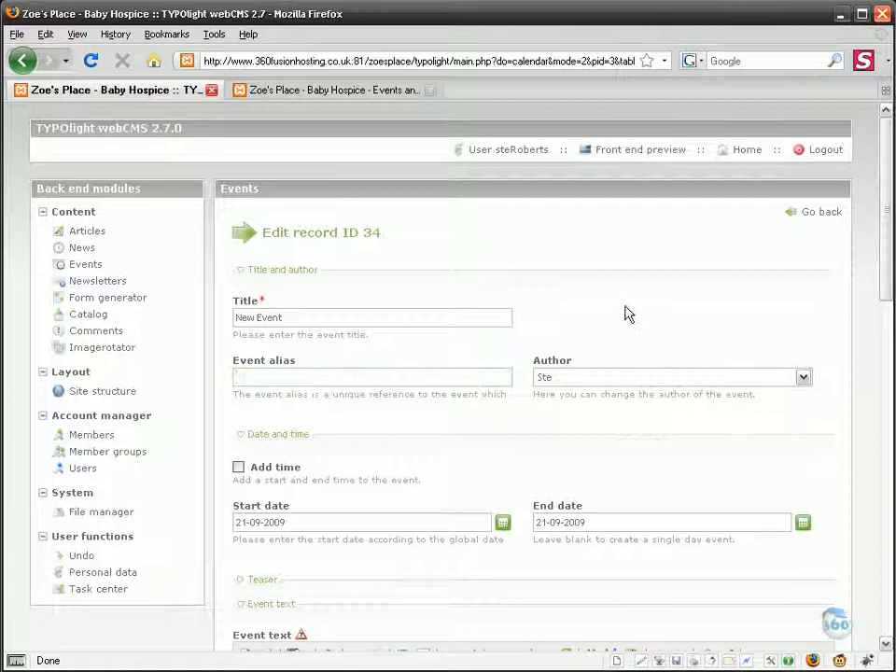
scroll(down, 3)
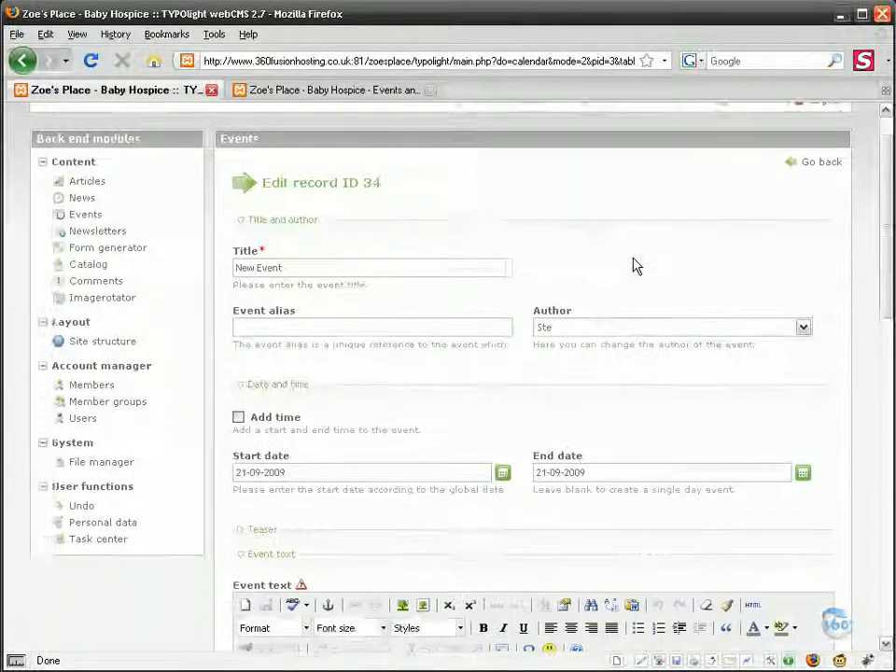
scroll(down, 3)
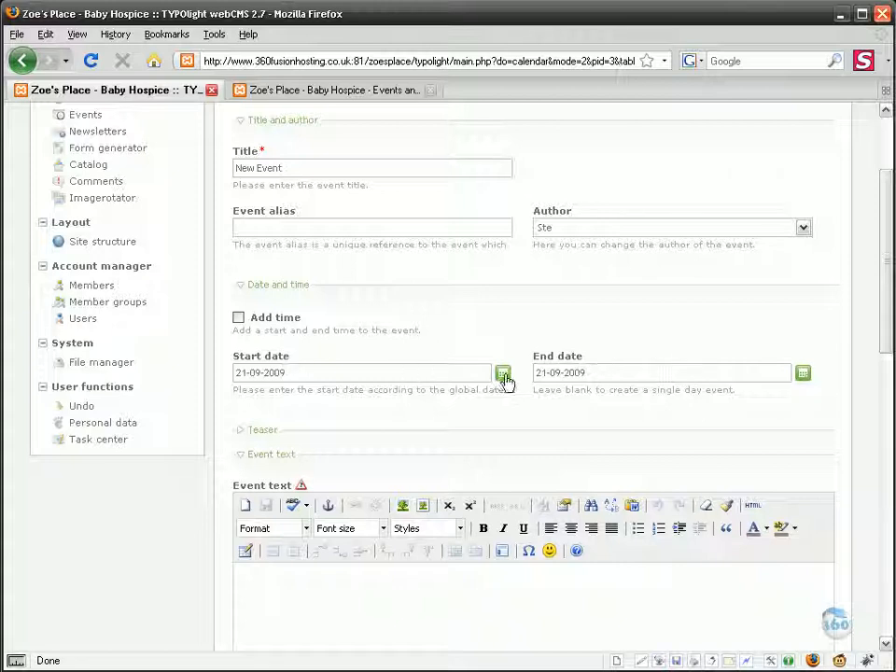
- Pick 23 September 2009 from the start-date calendar so both dates read 23-09-2009
click(803, 372)
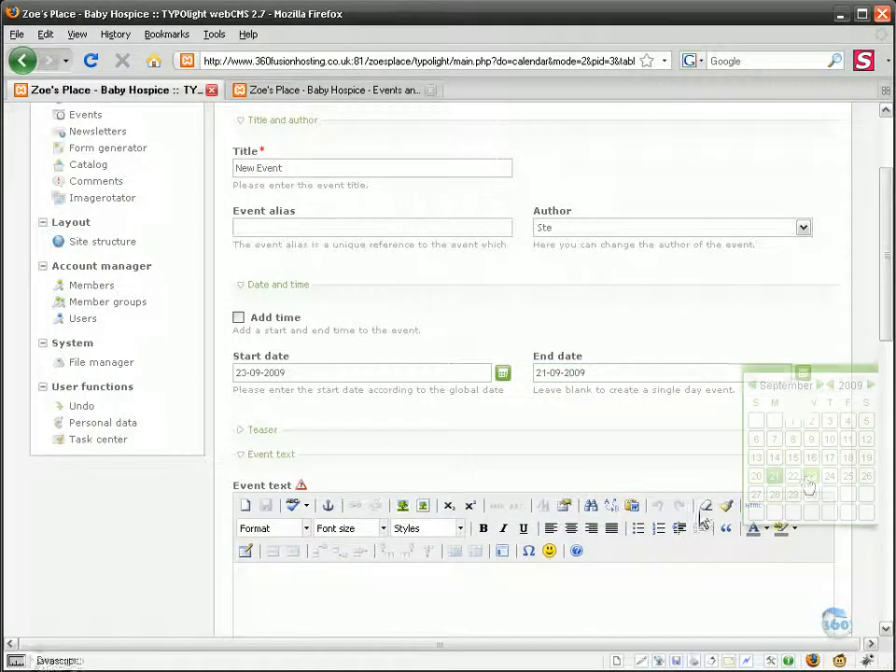
click(811, 476)
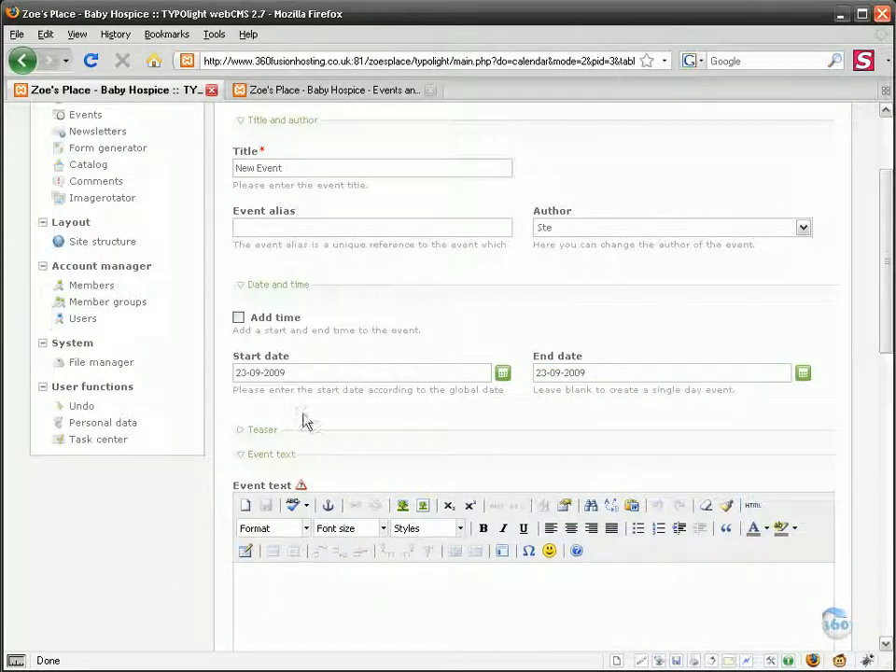
scroll(down, 3)
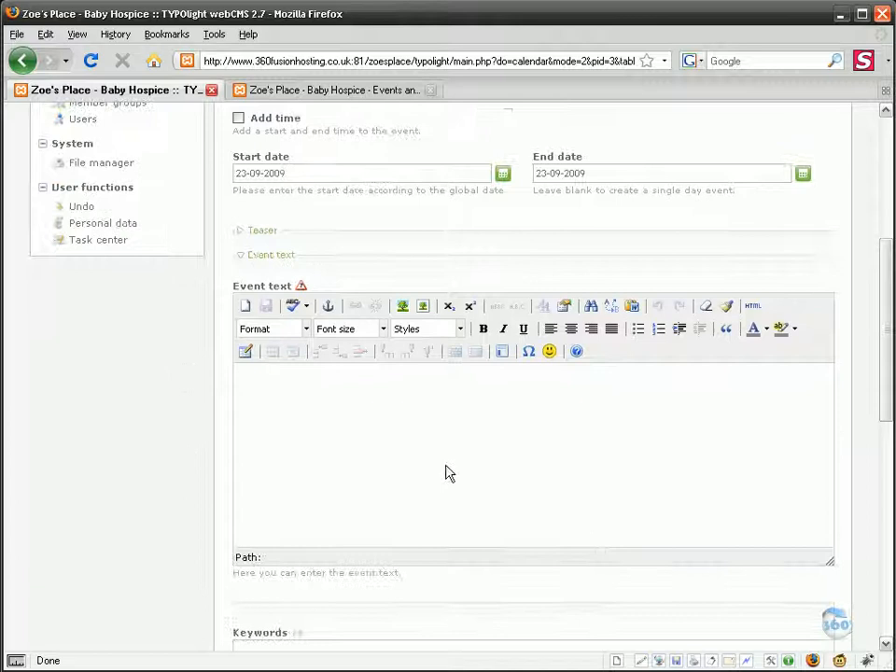
mouse_move(560, 432)
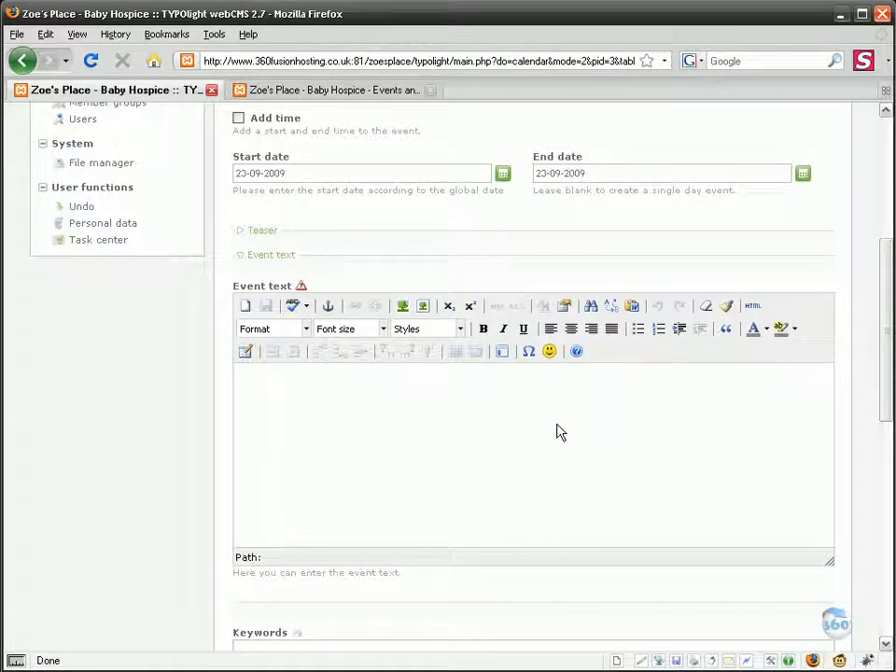
- Paste the stitching marathon fundraiser description into the Event text editor
click(19, 662)
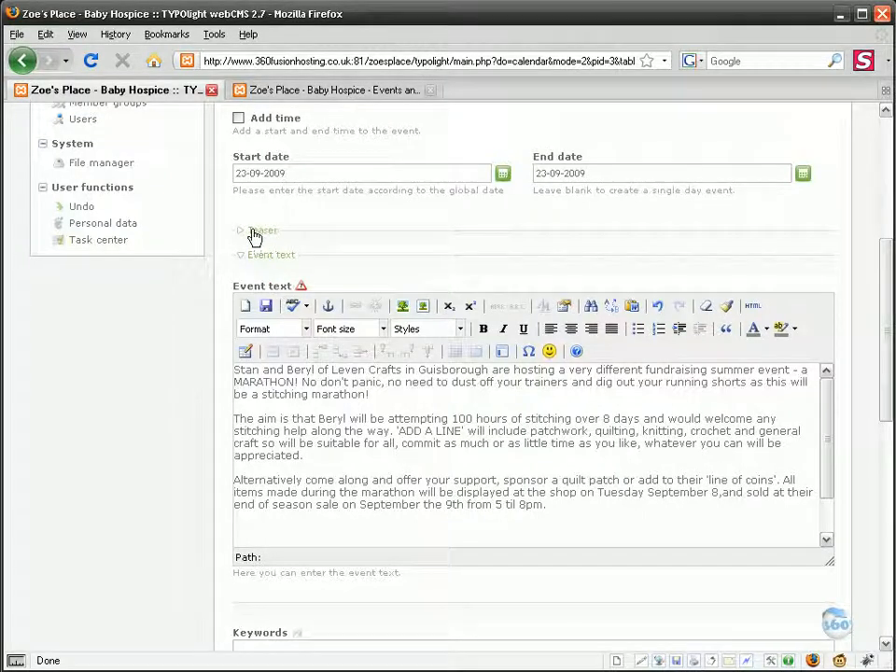
- Copy the event text's first paragraph into the Event teaser, dismissing the browser warning
click(260, 230)
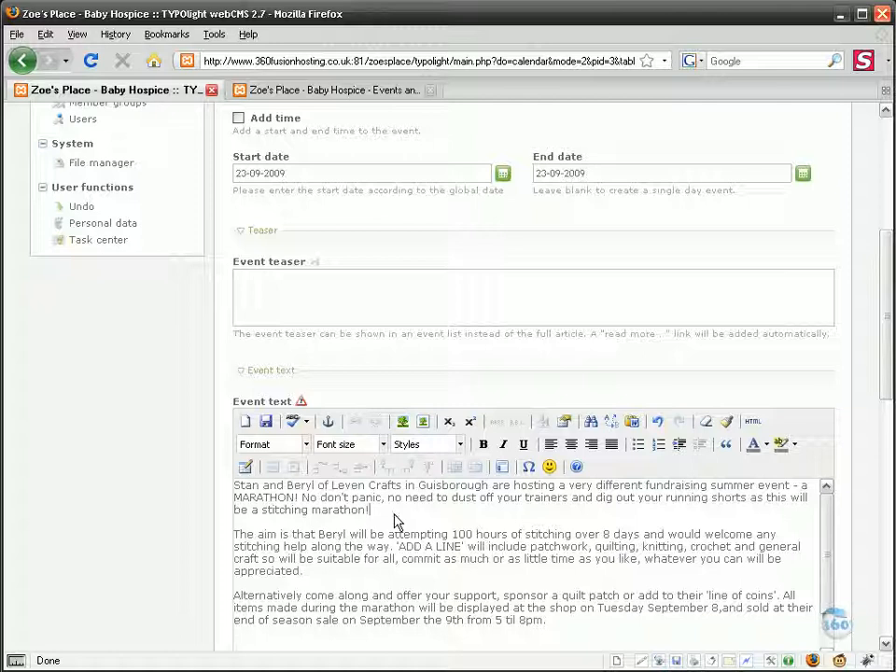
drag(233, 484, 369, 510)
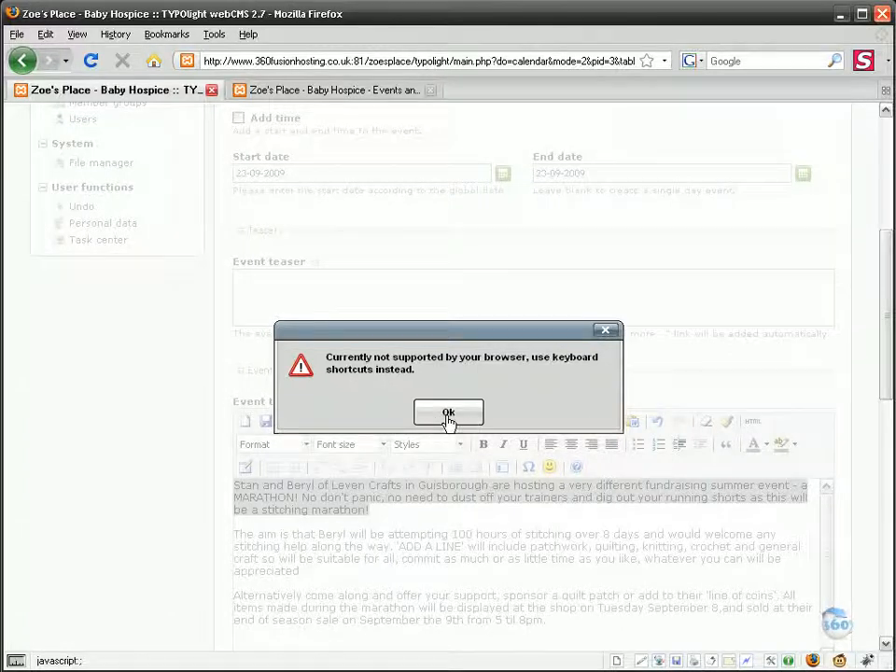
click(448, 414)
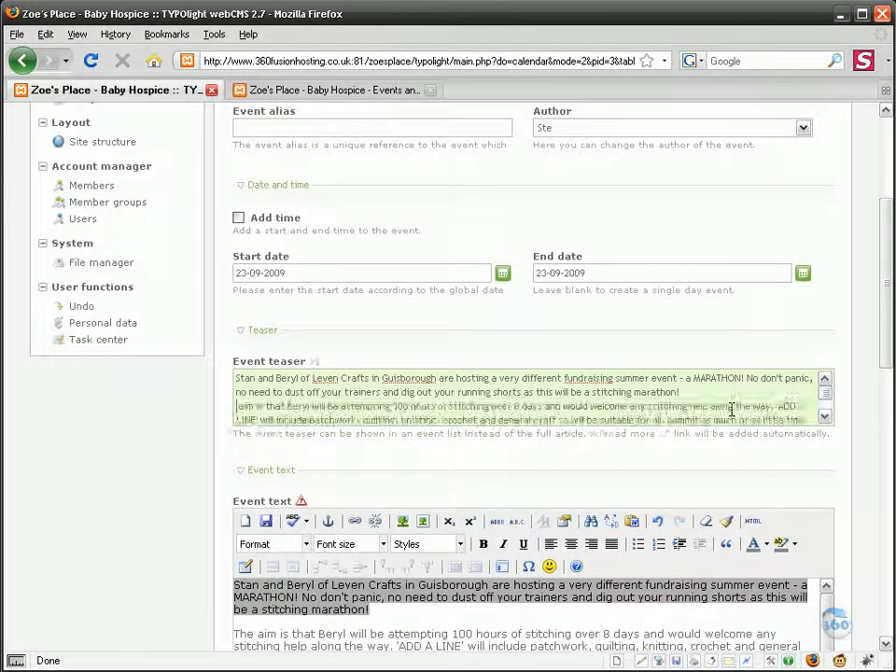
scroll(down, 3)
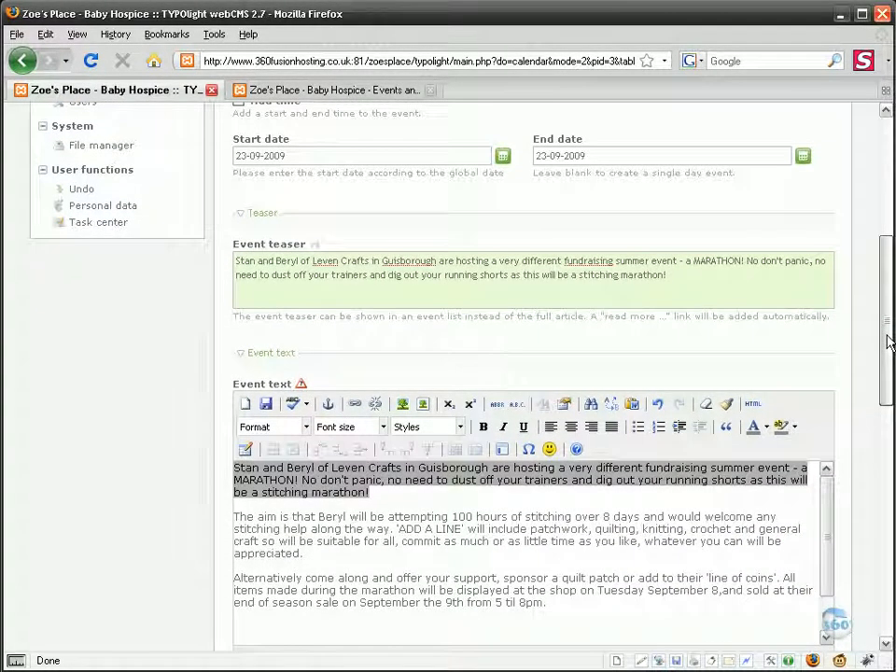
scroll(down, 3)
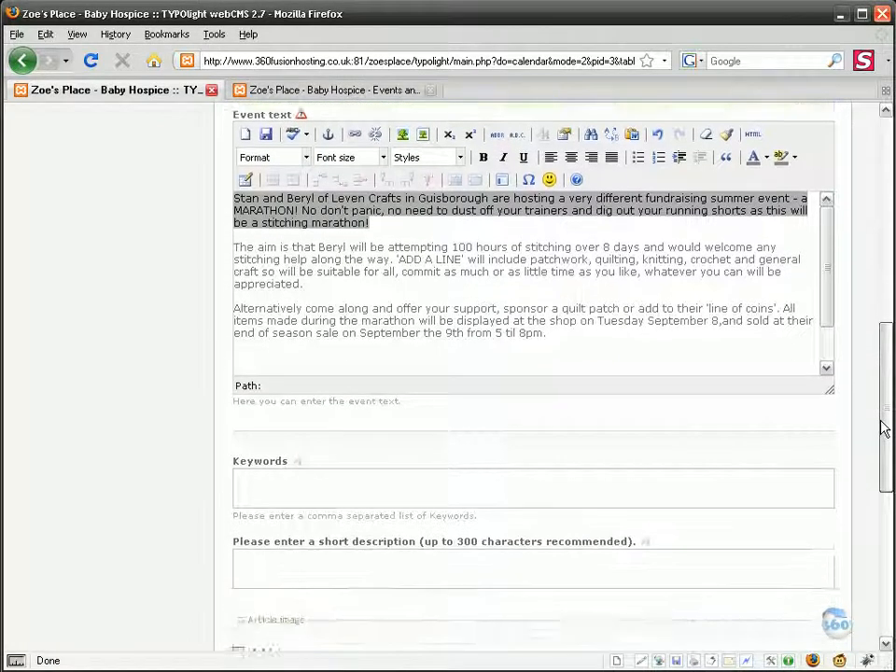
- Enable 'Add an image' and browse the Images > Events folder for abba_mia.jpg
scroll(down, 3)
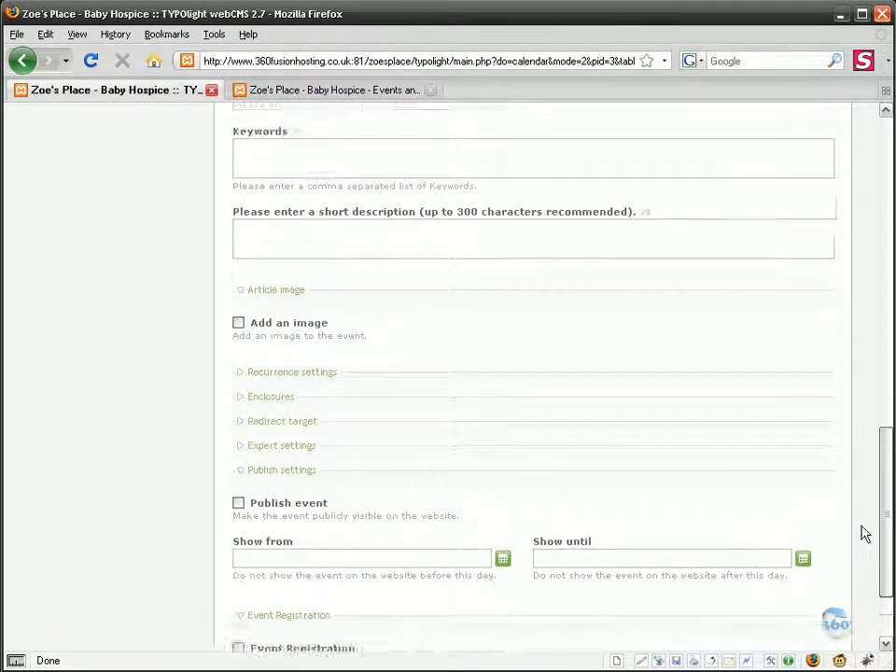
scroll(down, 3)
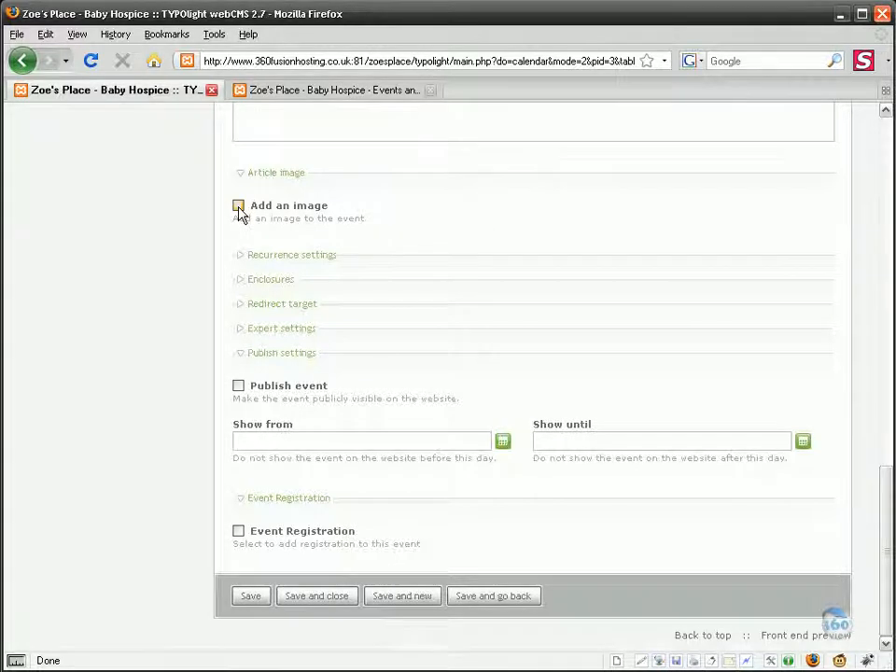
click(239, 205)
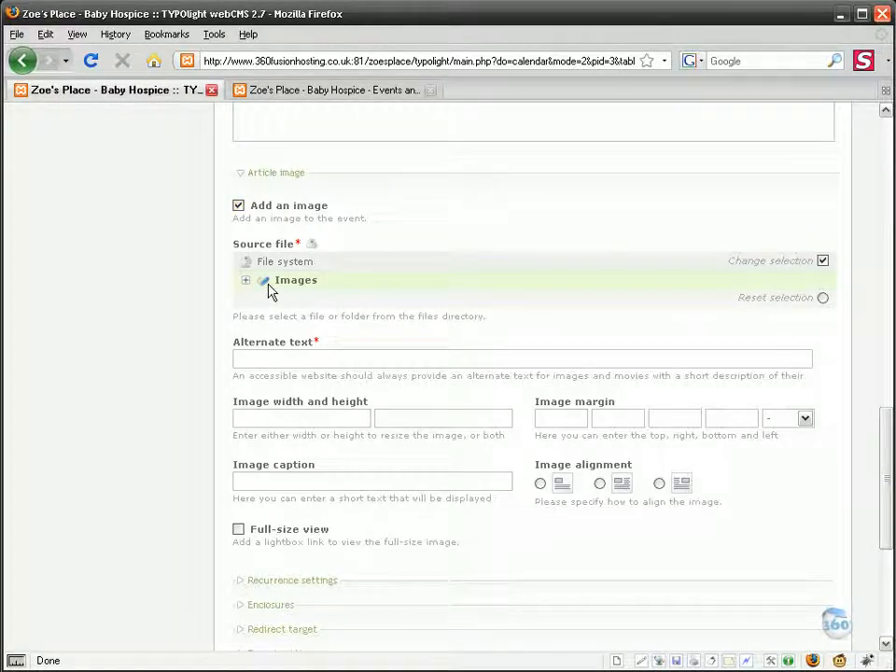
click(246, 280)
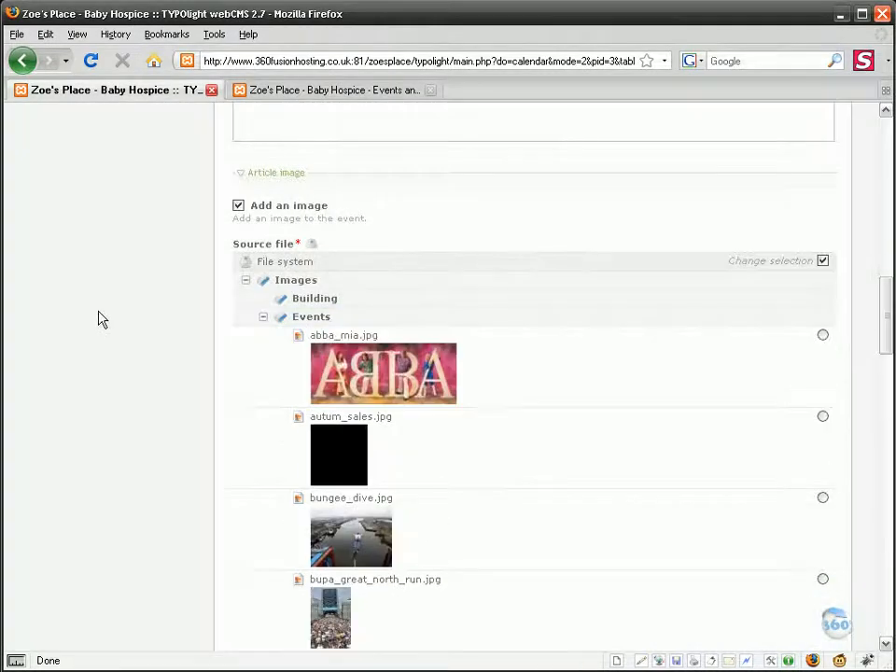
scroll(down, 3)
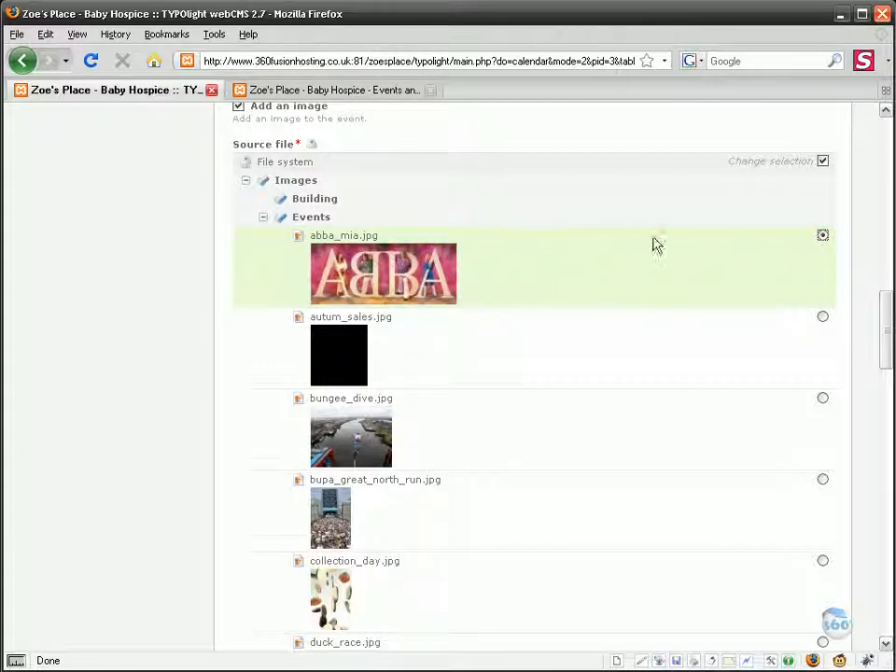
scroll(down, 3)
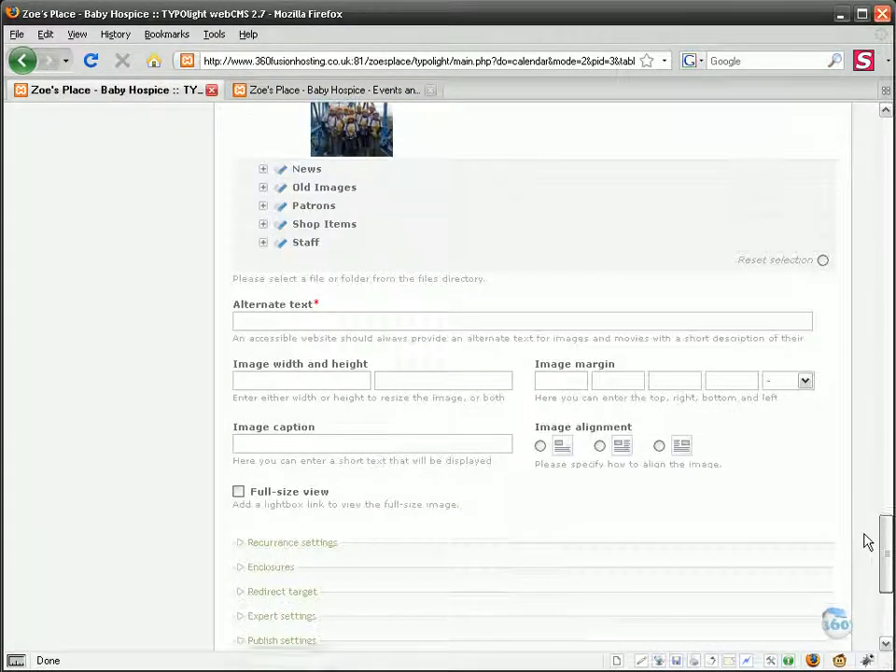
mouse_move(722, 493)
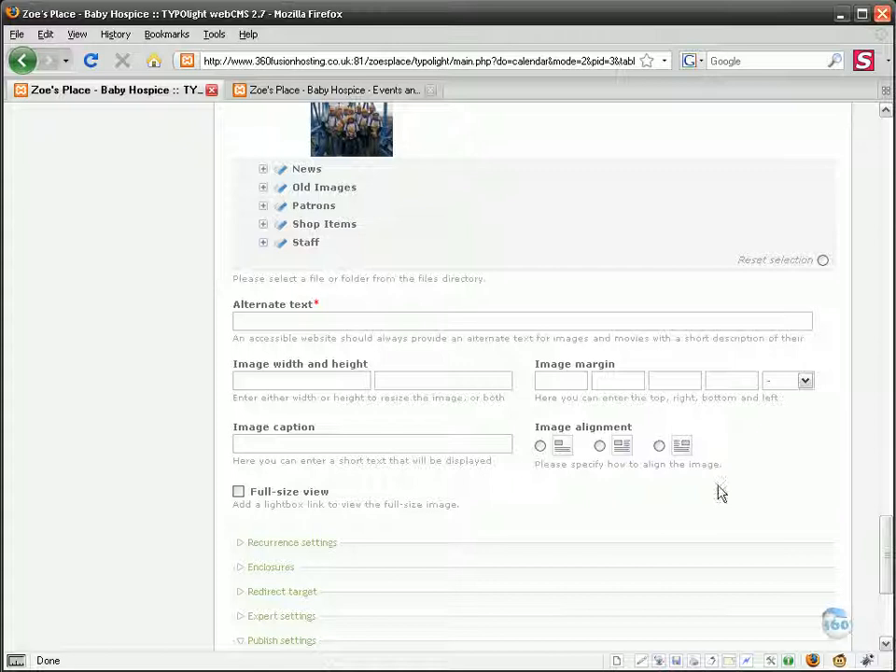
- Set the image's alternate text to 'abba' and its right margin to 10 px
click(523, 321)
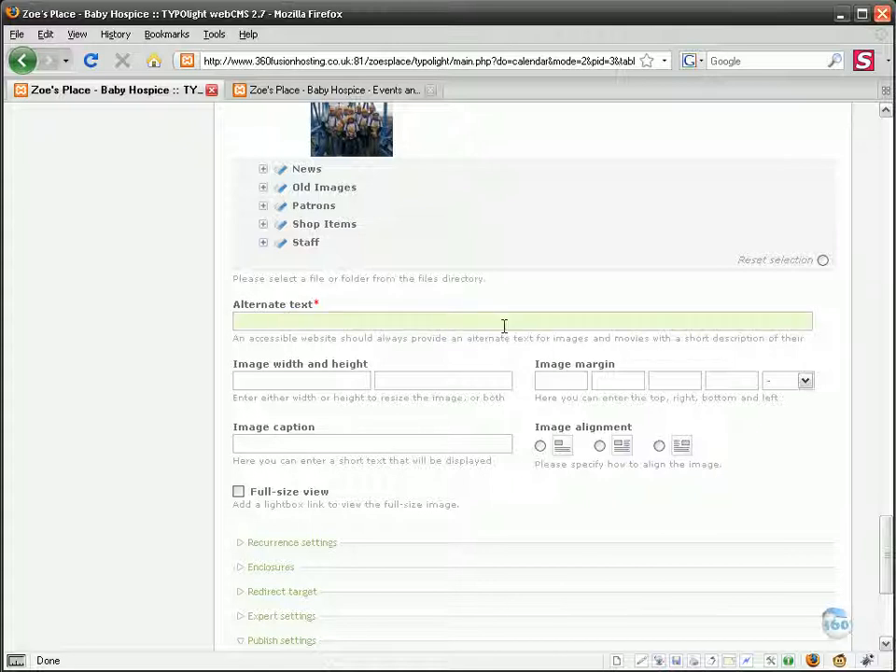
text(A)
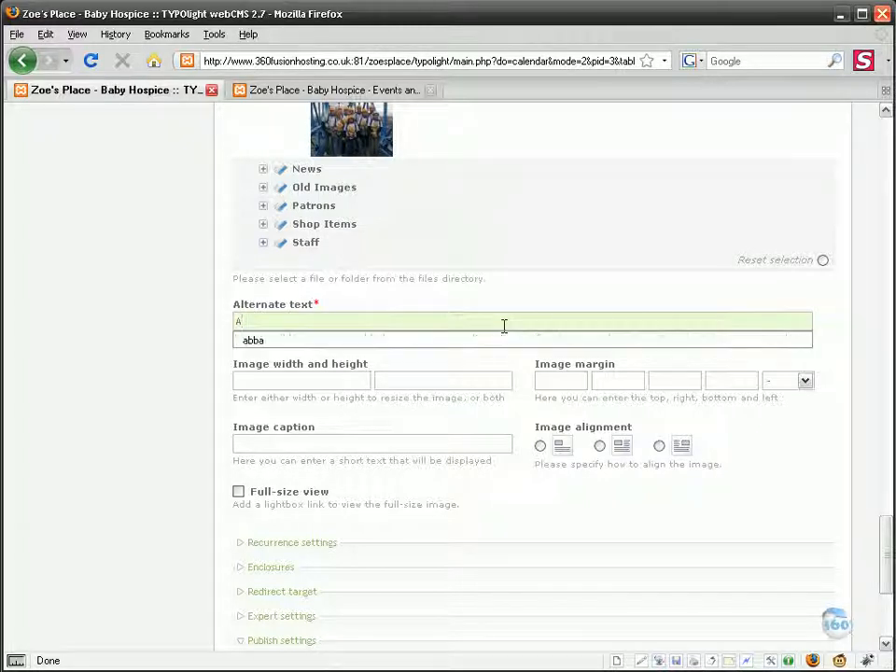
text(Abba)
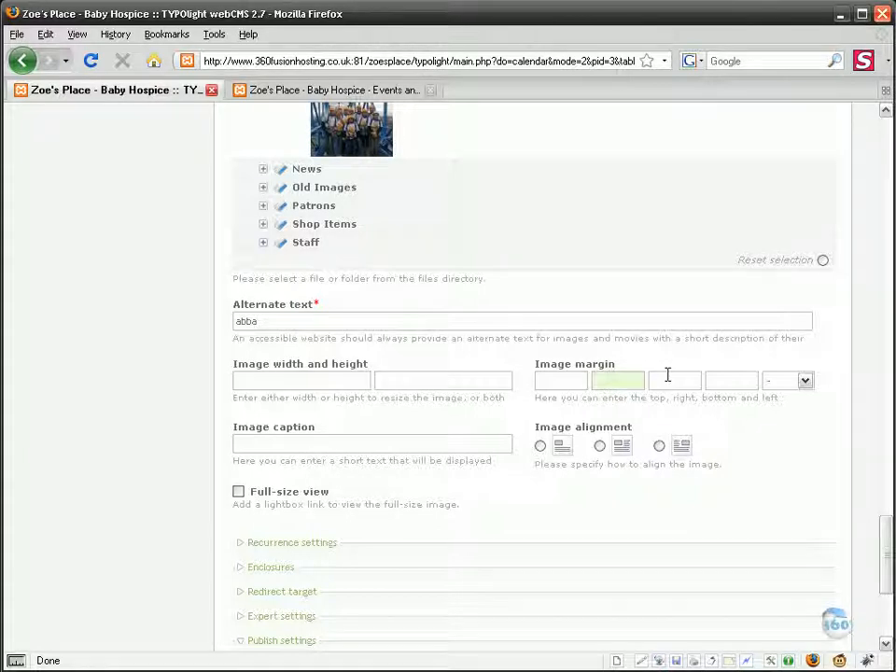
text(10)
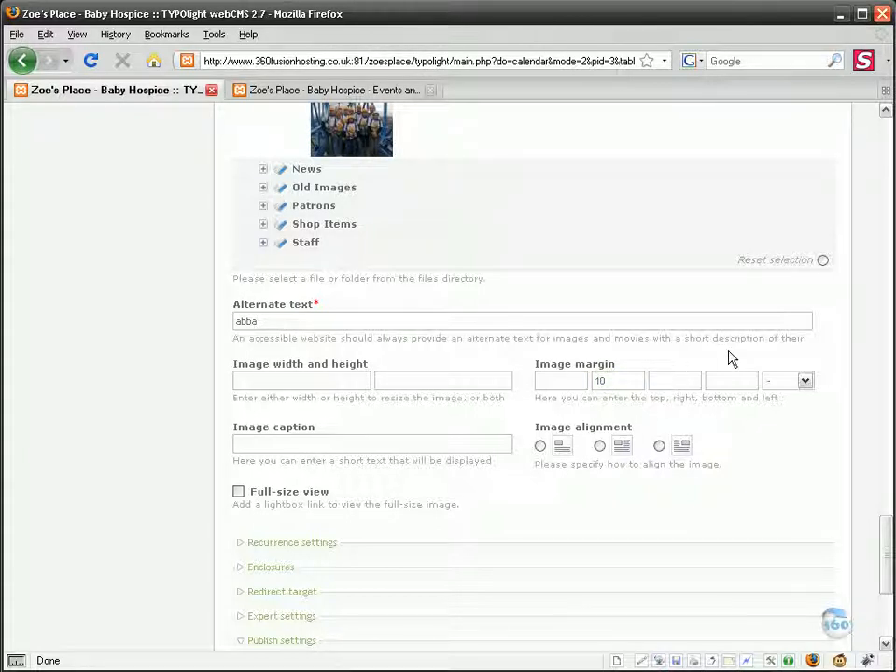
click(805, 380)
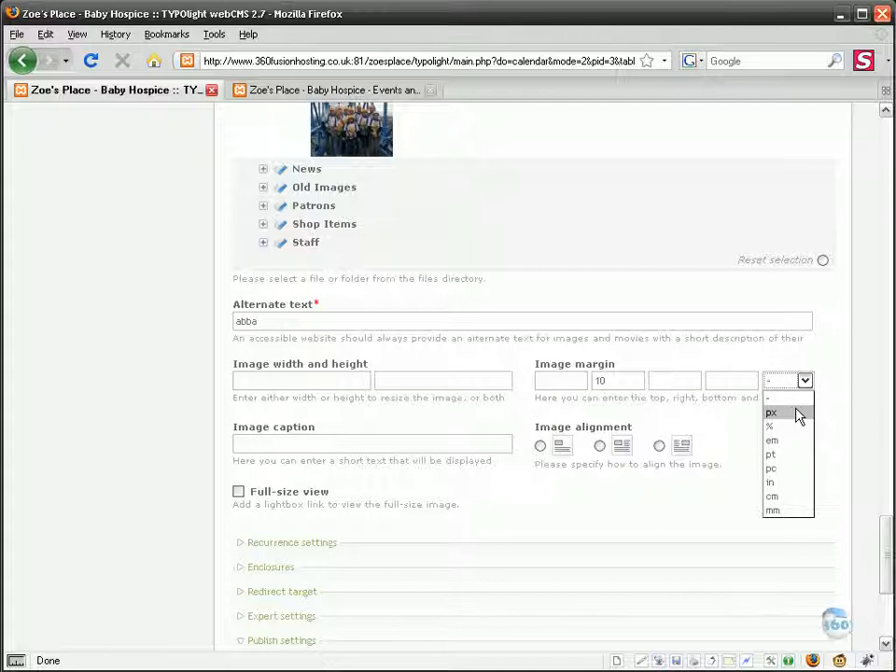
click(771, 413)
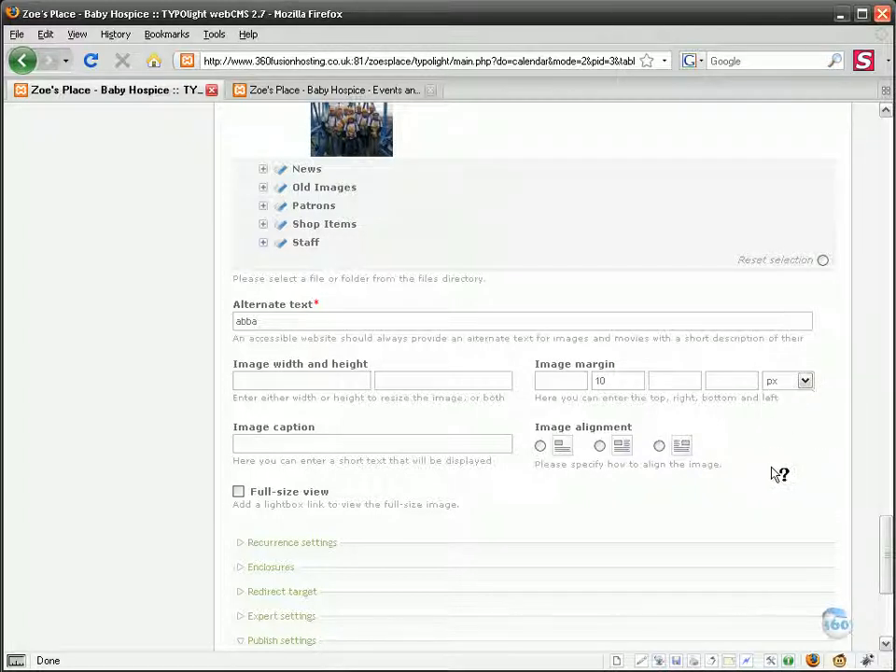
mouse_move(525, 412)
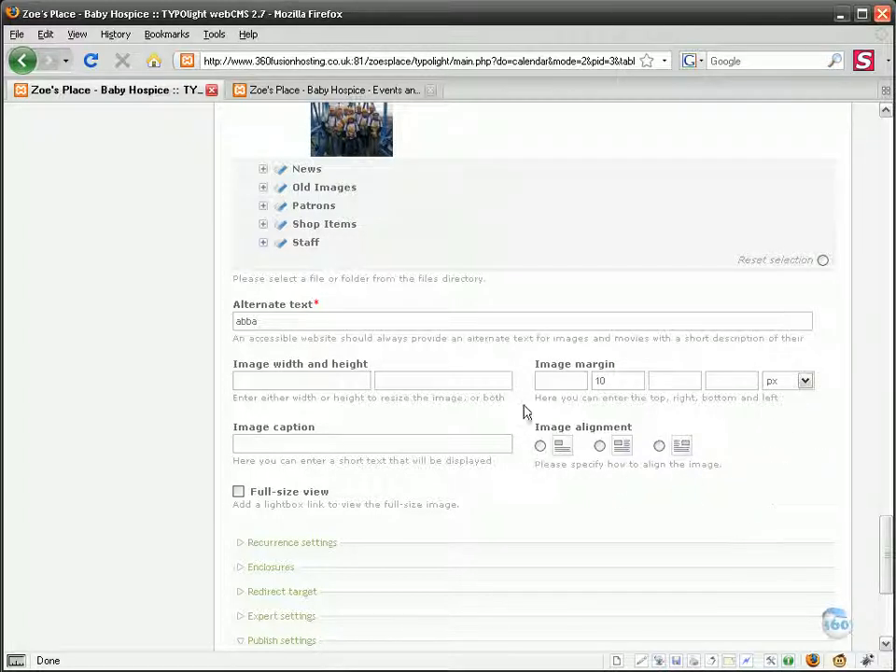
mouse_move(740, 448)
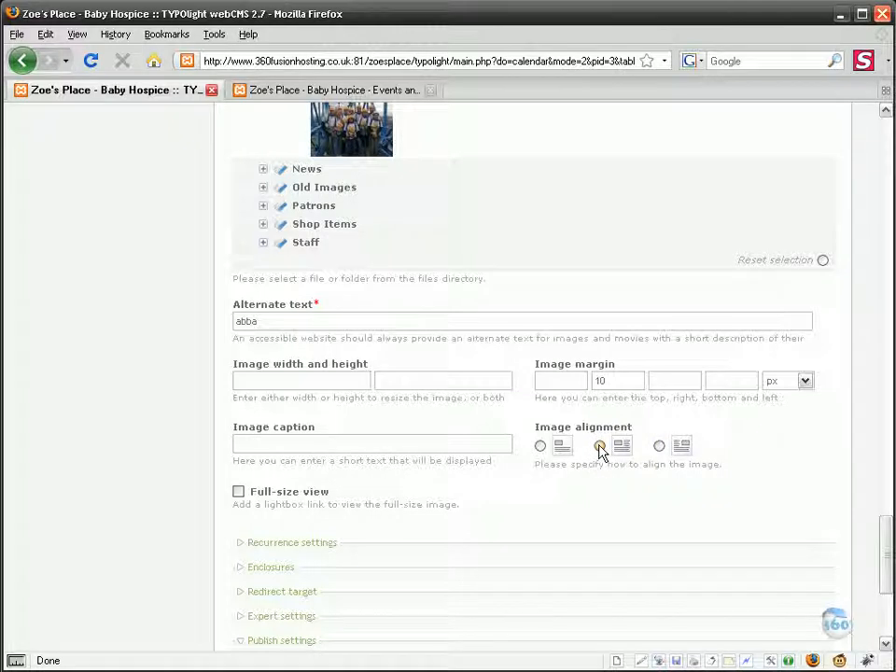
- Left-align the image, enable full-size view, publish the event and save and close
click(599, 445)
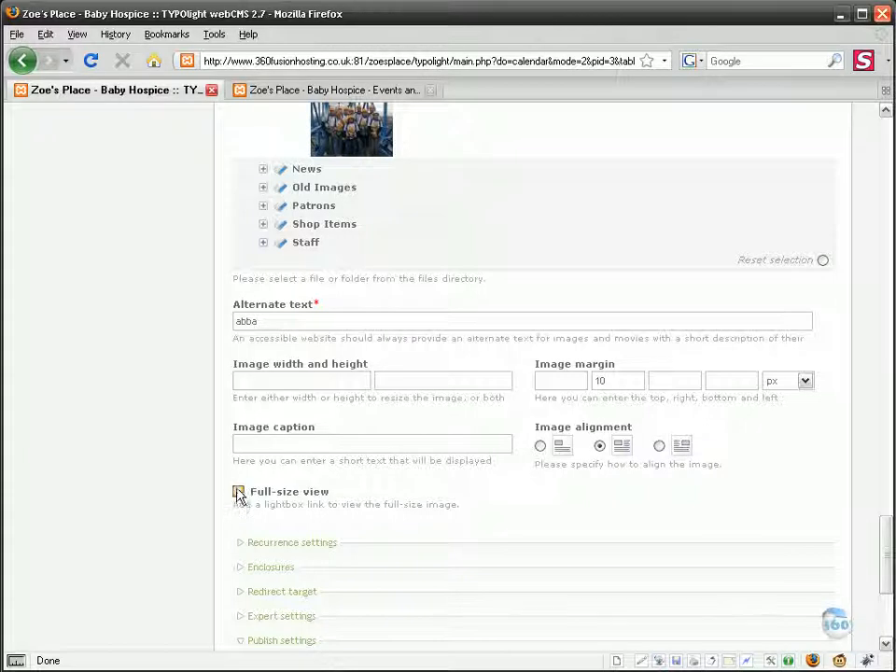
click(239, 491)
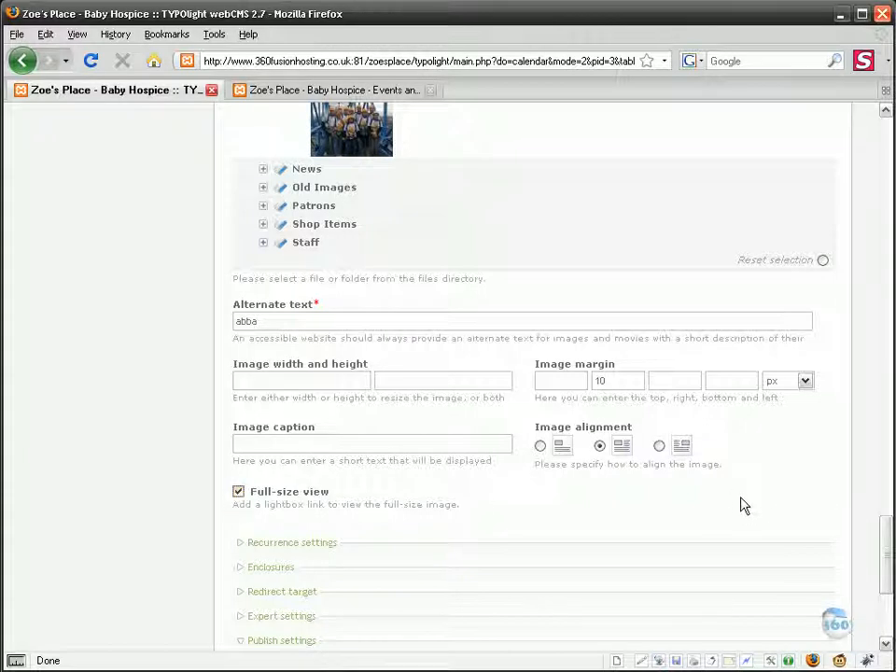
scroll(down, 3)
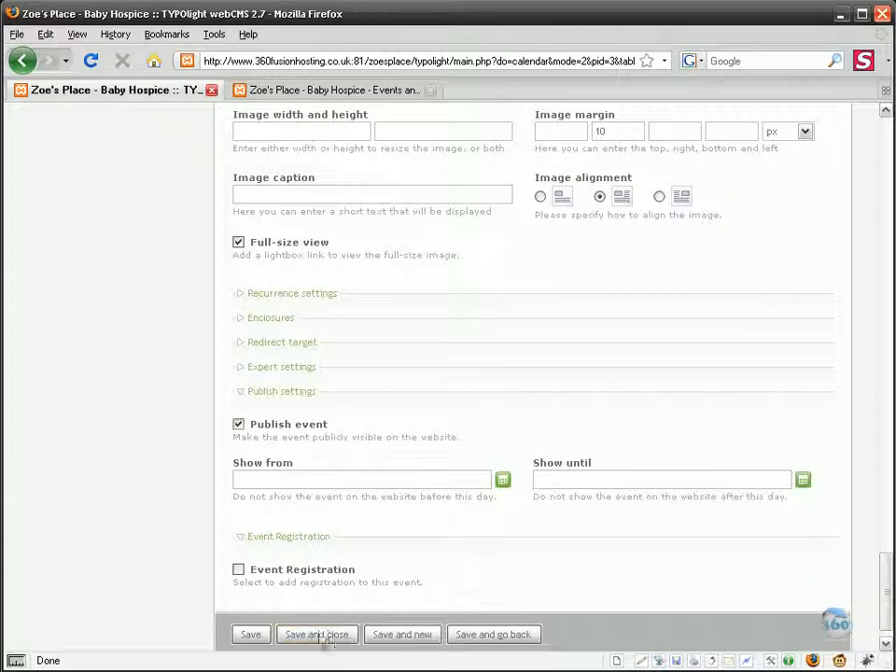
click(317, 634)
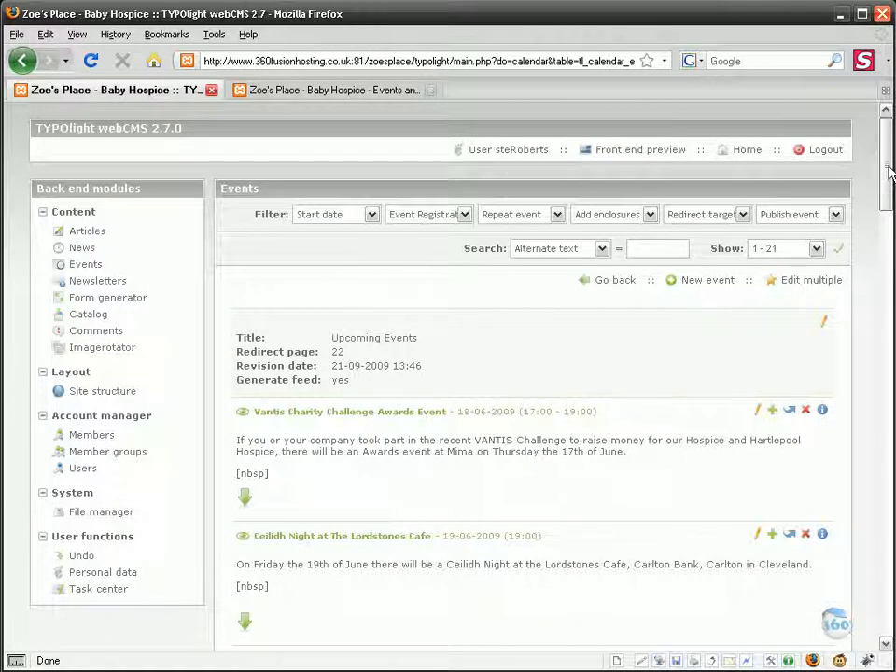
scroll(down, 3)
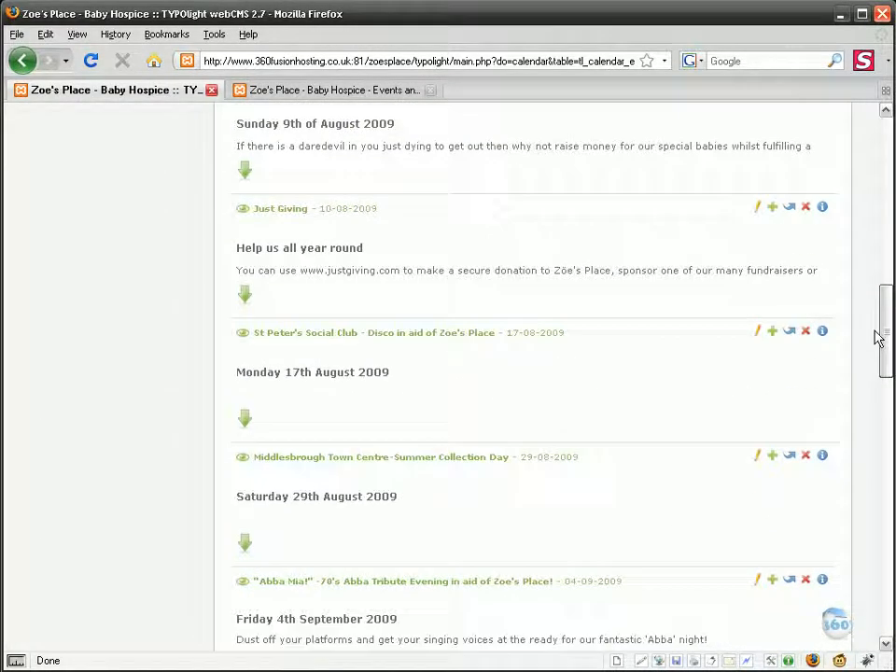
scroll(down, 3)
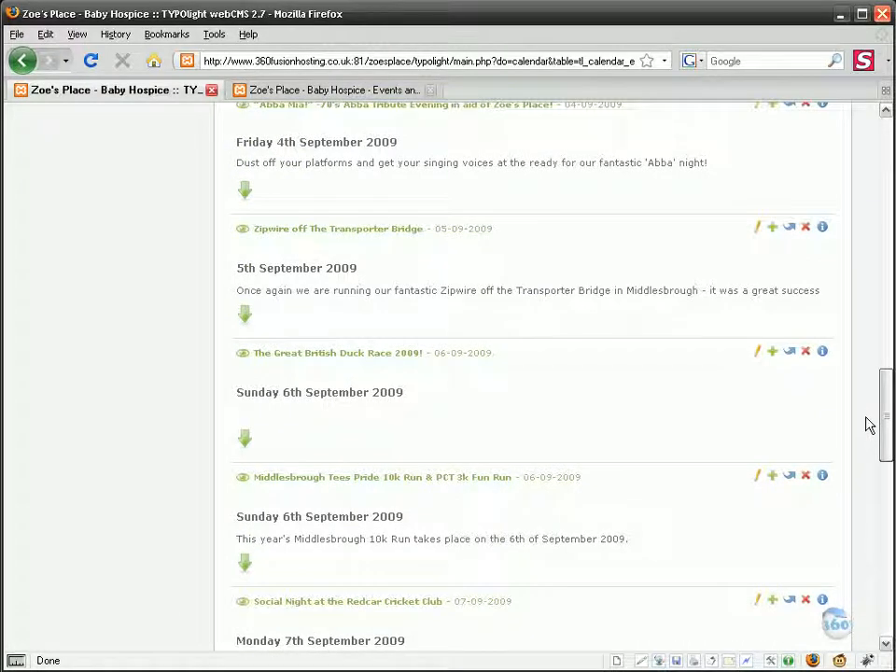
scroll(down, 3)
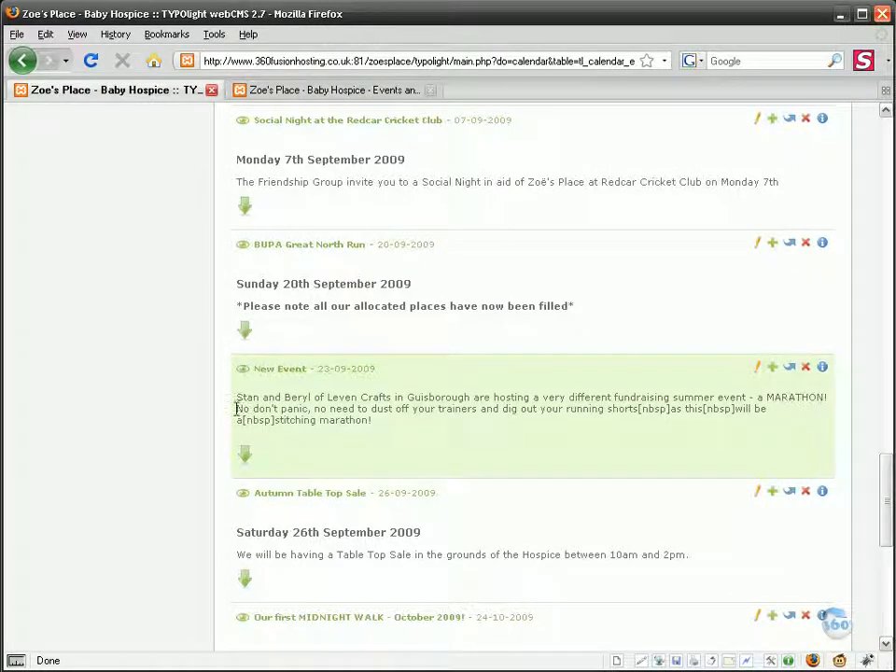
double_click(327, 368)
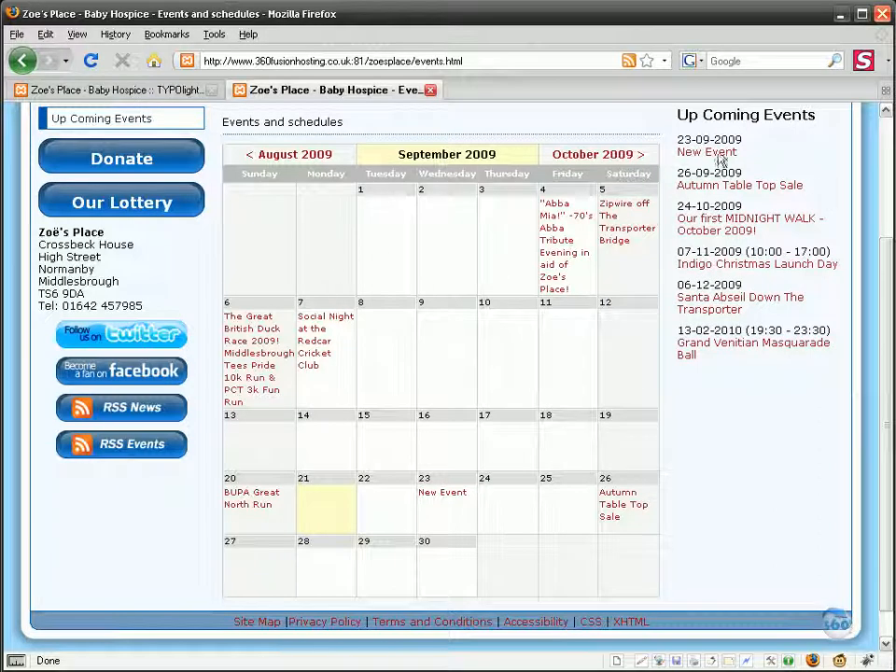
mouse_move(707, 152)
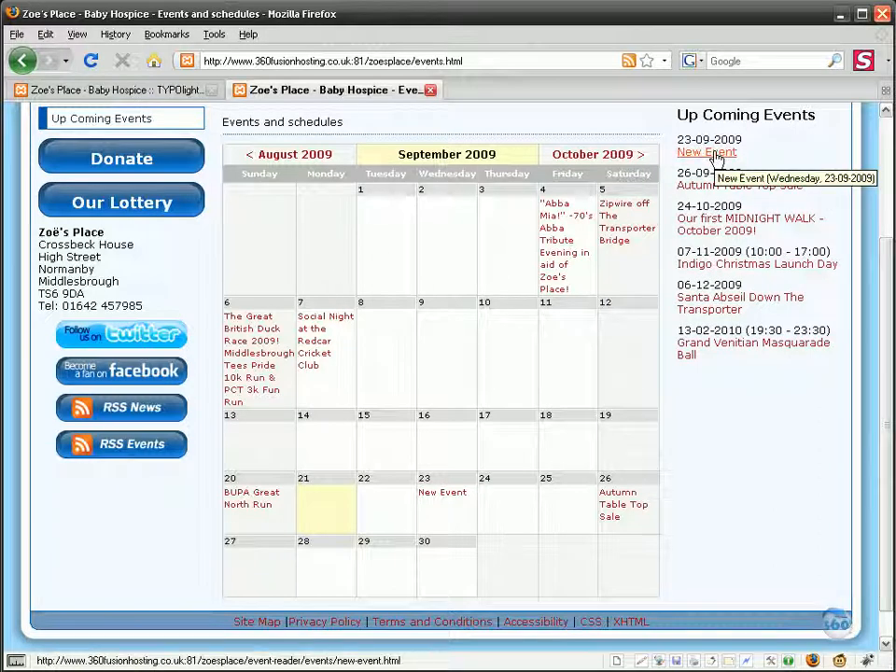
mouse_move(439, 491)
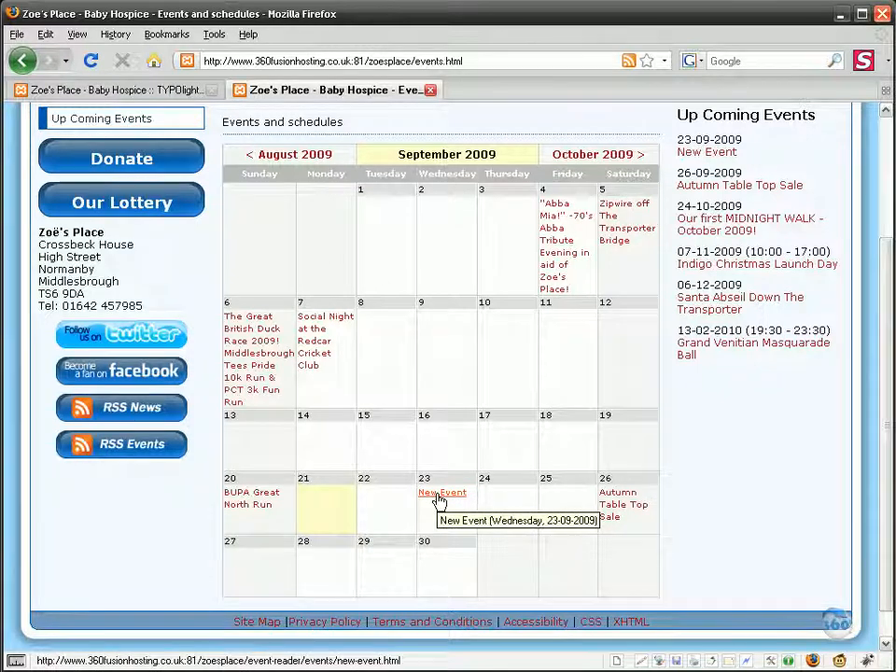
- Open the New Event page from 23 September in the website's events calendar
click(441, 492)
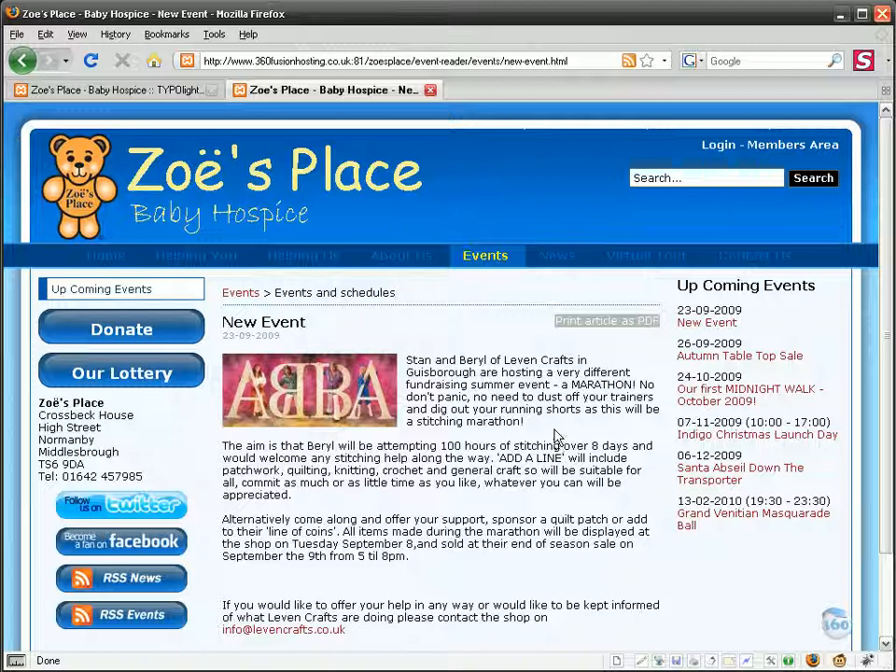
scroll(down, 3)
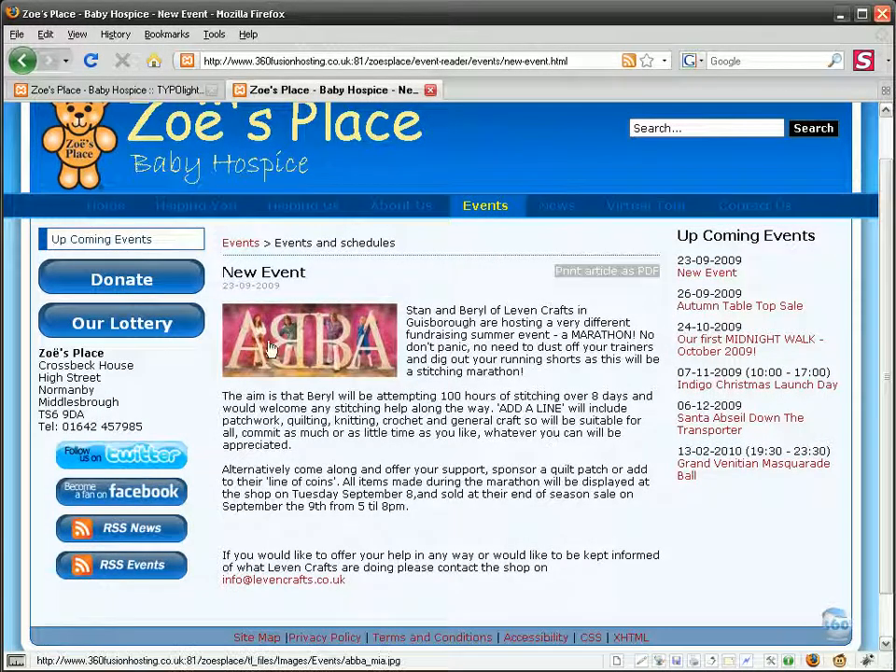